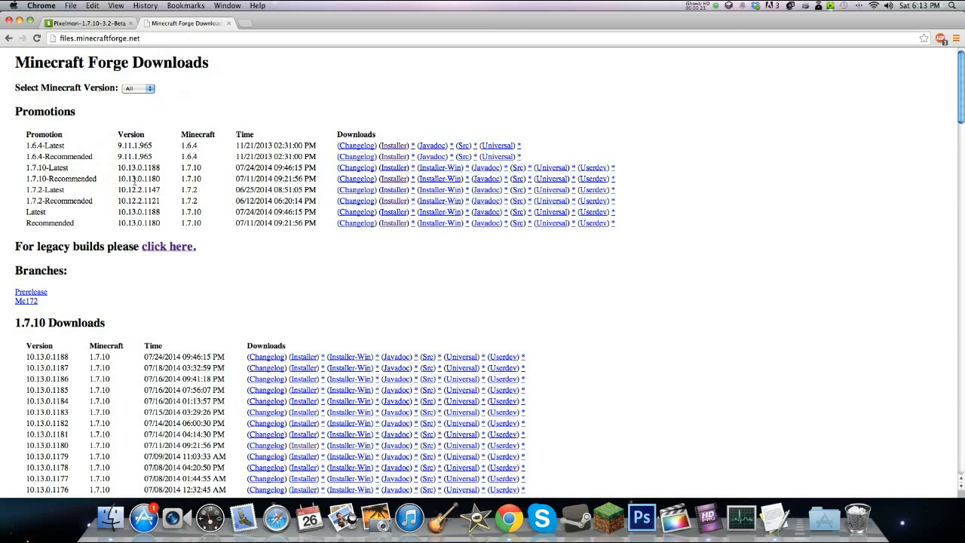
Step: Download the recommended Forge 1.7.10 installer jar from the Forge downloads site
{"action": "left_click", "coordinate": [393, 178]}
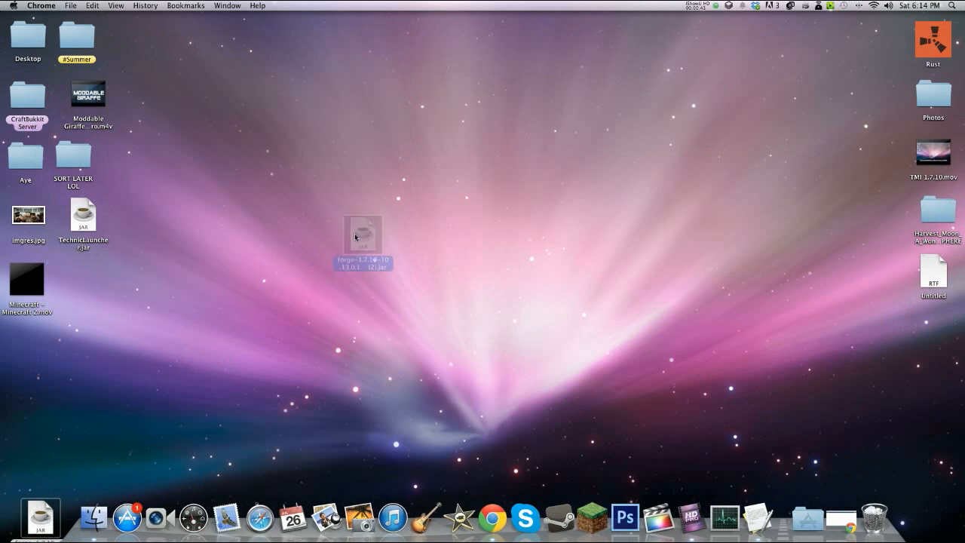
Step: Run the Forge jar past the security warning and install the 10.13.0.1180 client profile
{"action": "double_click", "coordinate": [364, 232]}
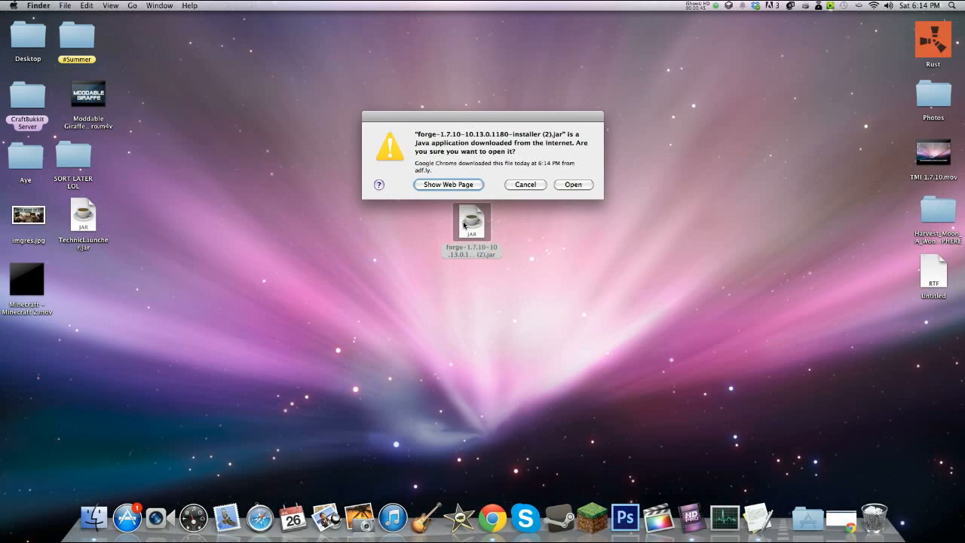
{"action": "left_click", "coordinate": [572, 185]}
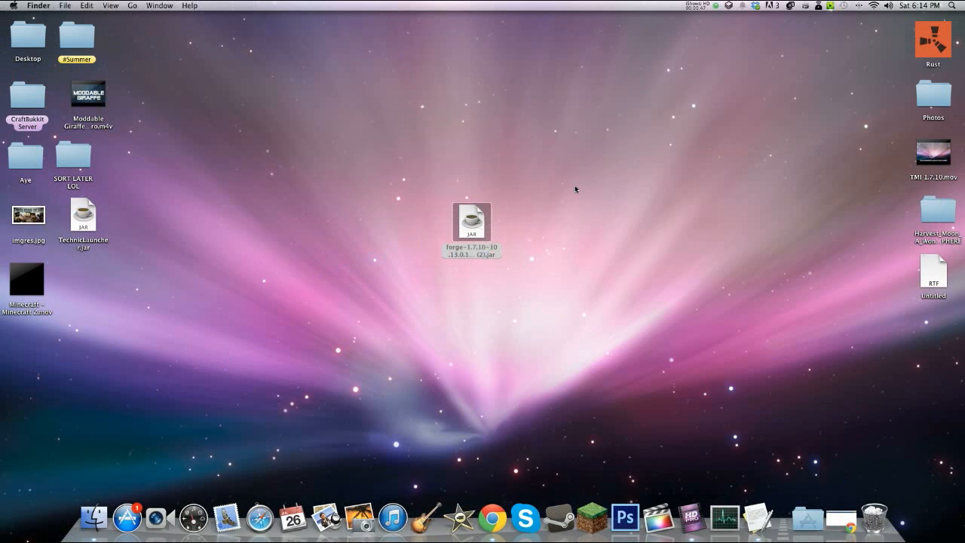
{"action": "double_click", "coordinate": [471, 221]}
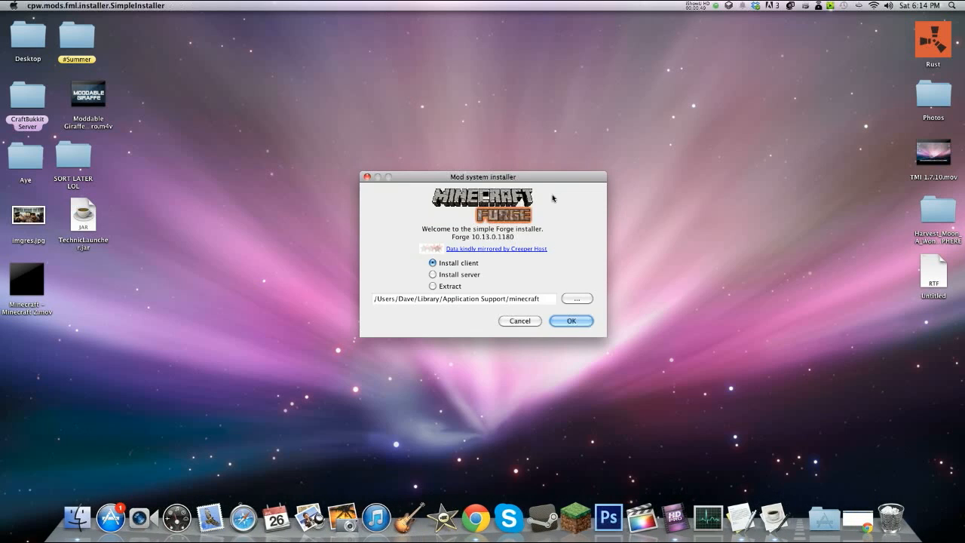
{"action": "mouse_move", "coordinate": [440, 284]}
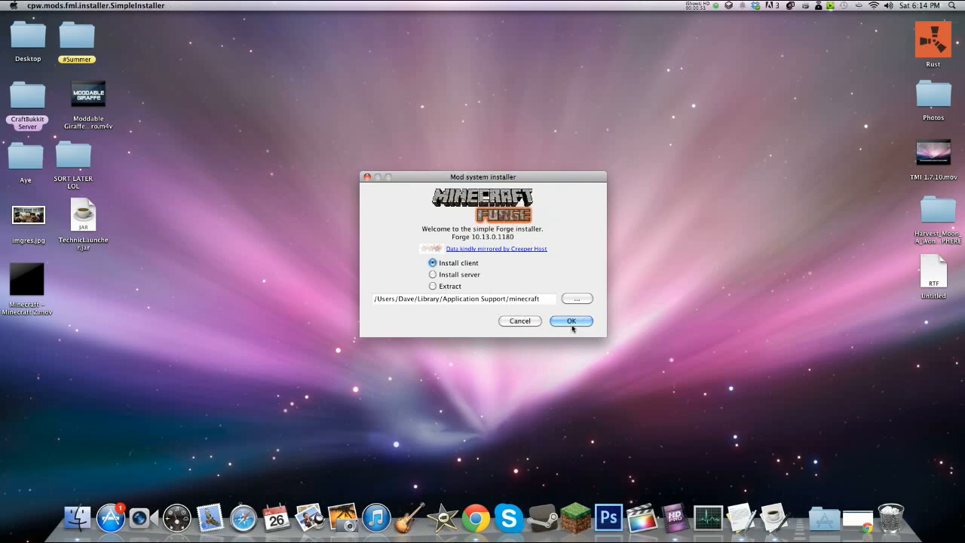
{"action": "left_click", "coordinate": [570, 321]}
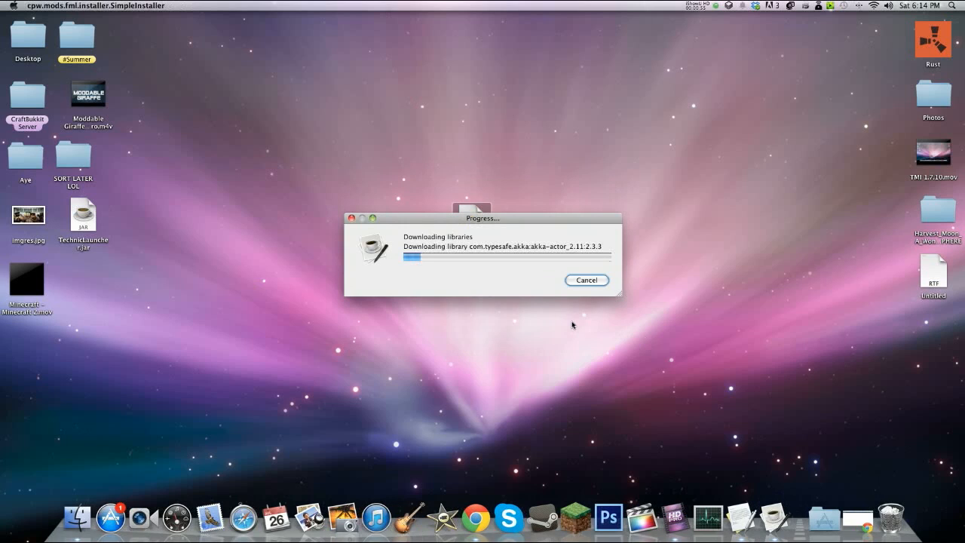
{"action": "mouse_move", "coordinate": [260, 181]}
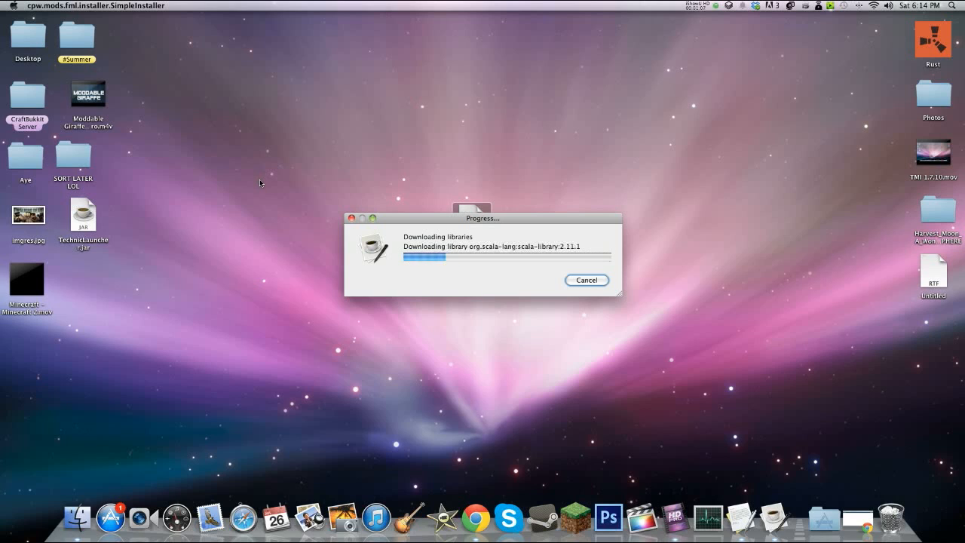
{"action": "mouse_move", "coordinate": [531, 213]}
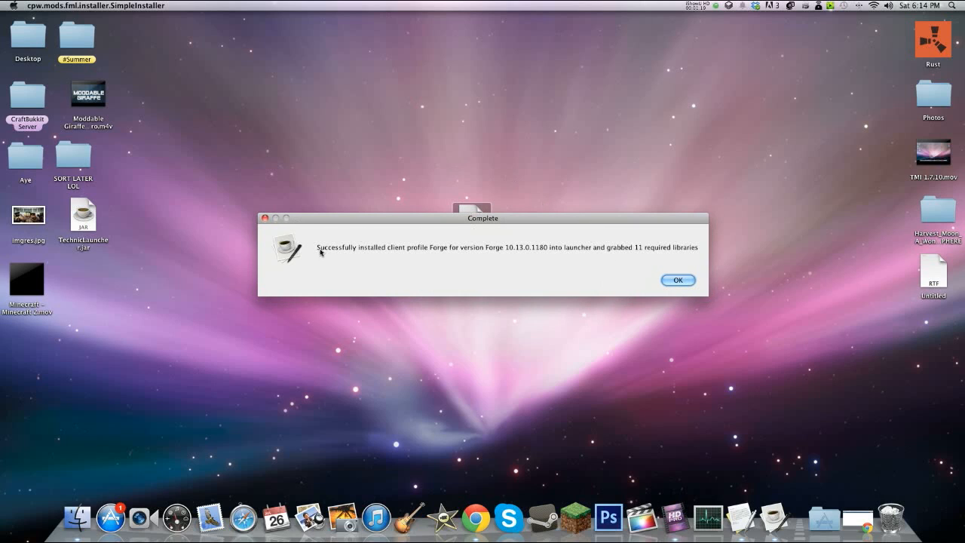
{"action": "mouse_move", "coordinate": [650, 267]}
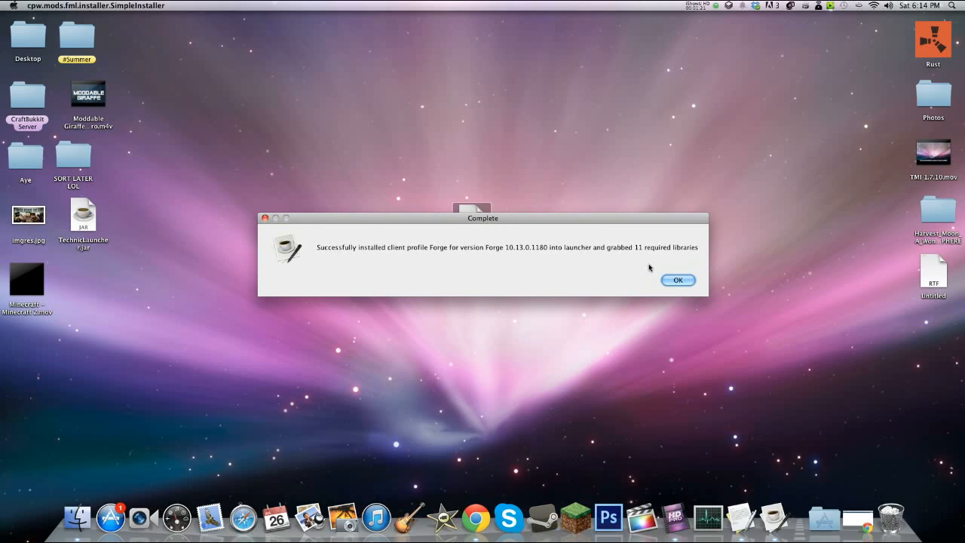
{"action": "left_click", "coordinate": [677, 279]}
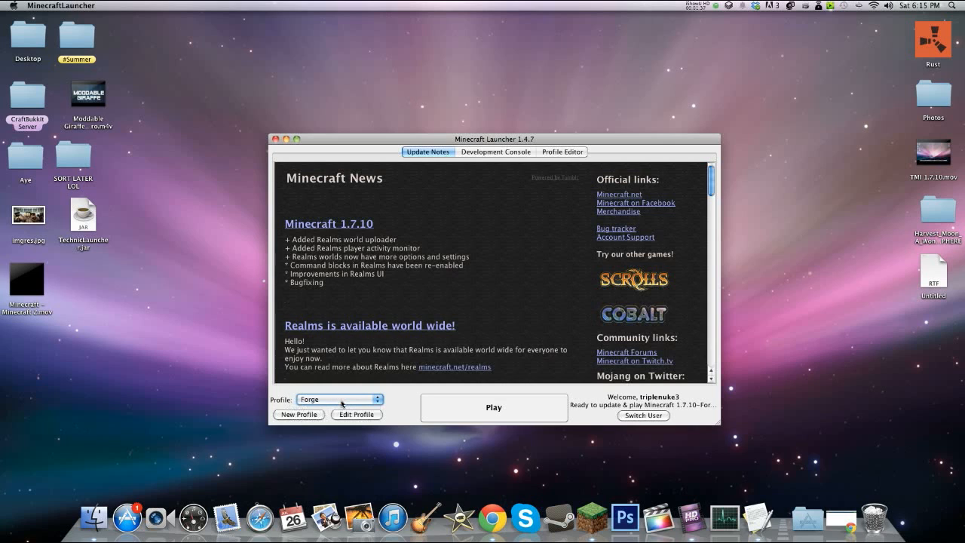
Step: Launch Minecraft 1.7.10 under the Forge profile from the launcher
{"action": "left_click", "coordinate": [493, 406]}
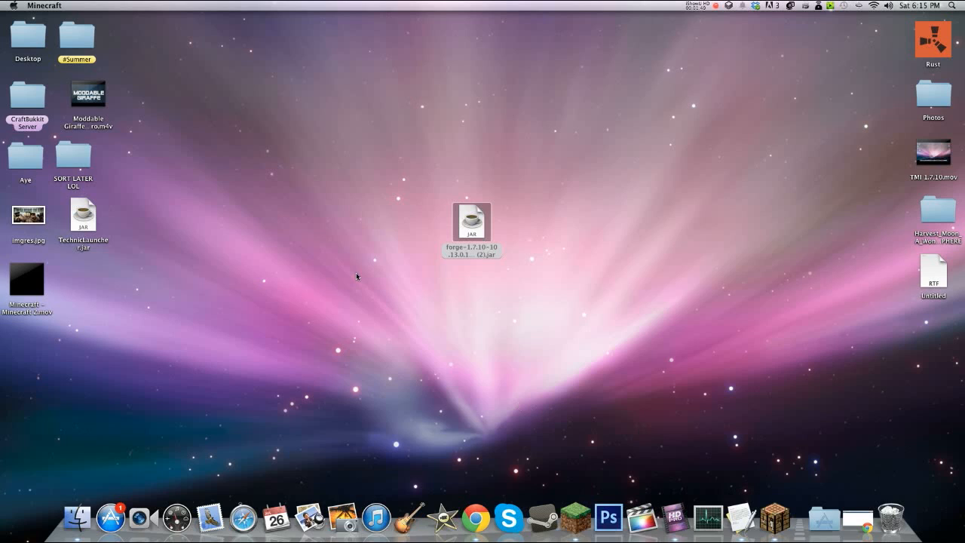
{"action": "mouse_move", "coordinate": [621, 295]}
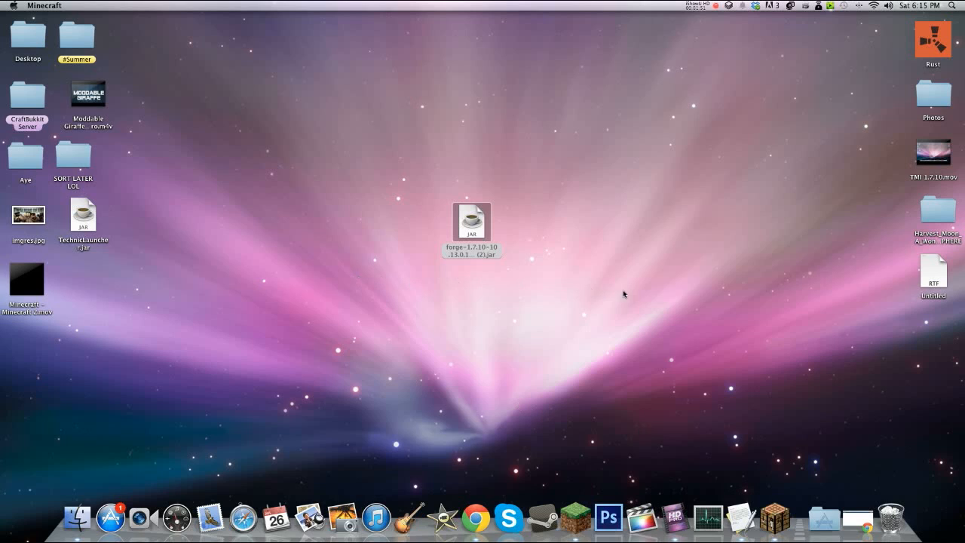
{"action": "mouse_move", "coordinate": [774, 348]}
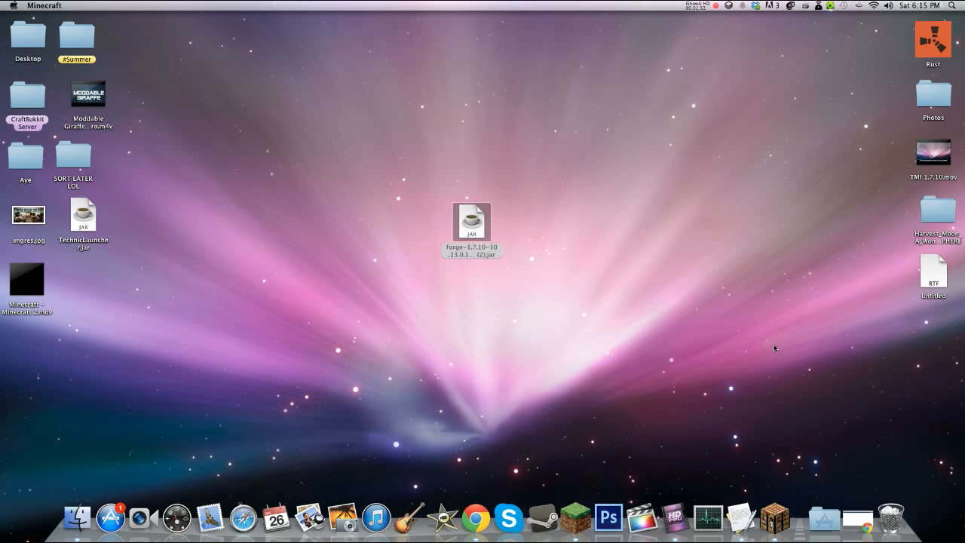
{"action": "mouse_move", "coordinate": [771, 348]}
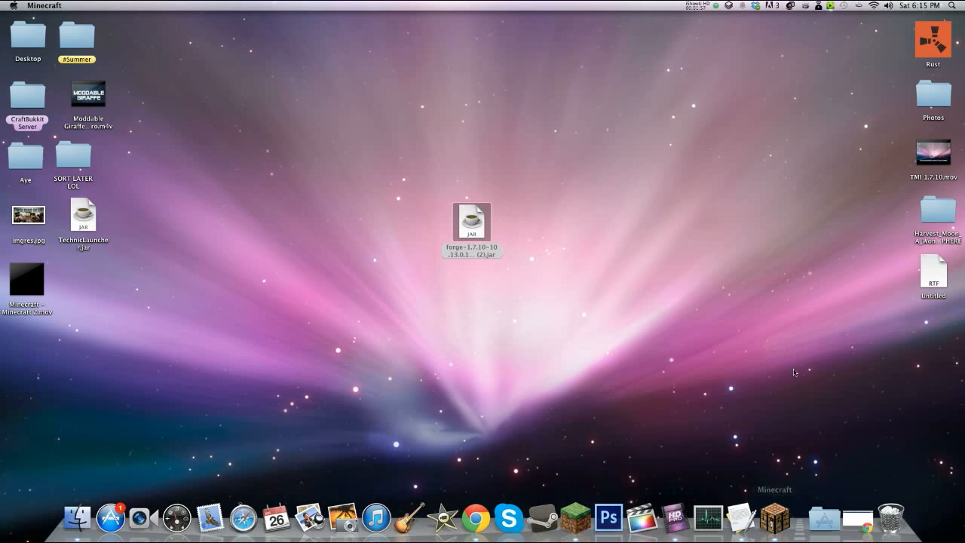
{"action": "mouse_move", "coordinate": [794, 368]}
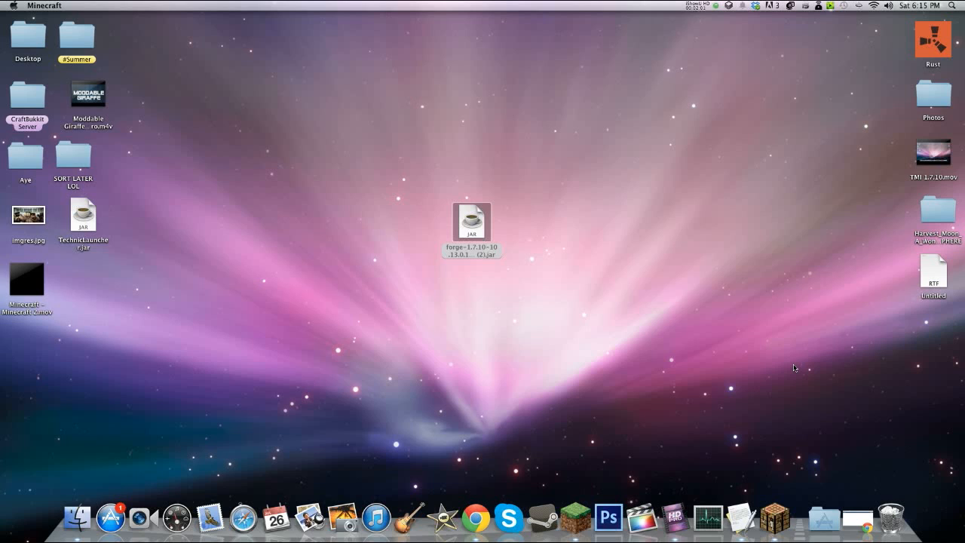
Step: Bring the loading Minecraft 1.7.10 window to the front
{"action": "double_click", "coordinate": [469, 221]}
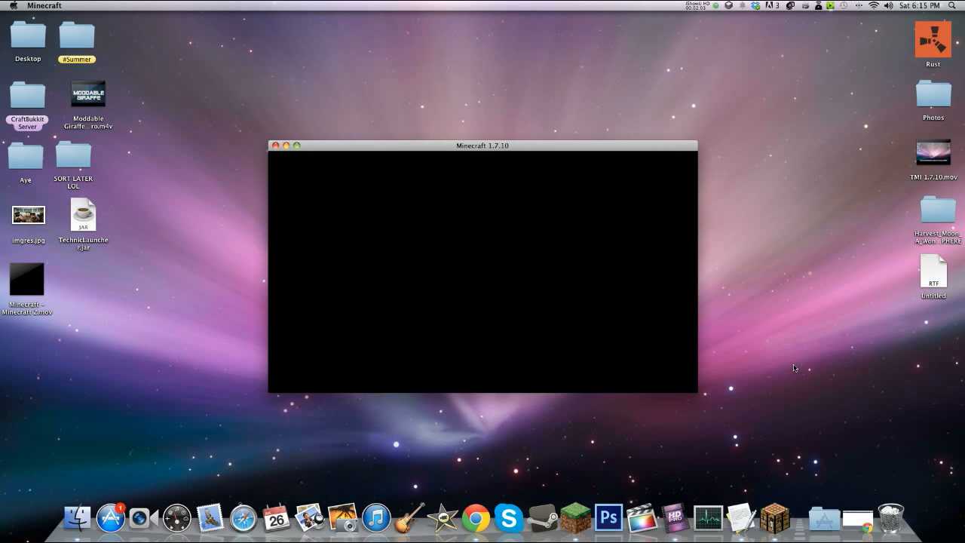
{"action": "mouse_move", "coordinate": [654, 124]}
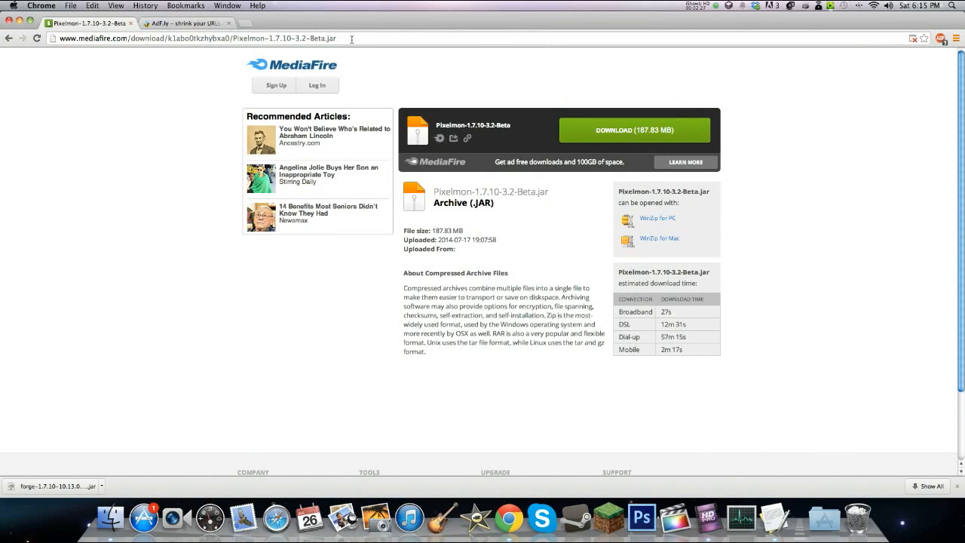
Step: Download Pixelmon-1.7.10-3.2-Beta.jar (187.83 MB) from MediaFire and keep it despite the warning
{"action": "left_click", "coordinate": [633, 130]}
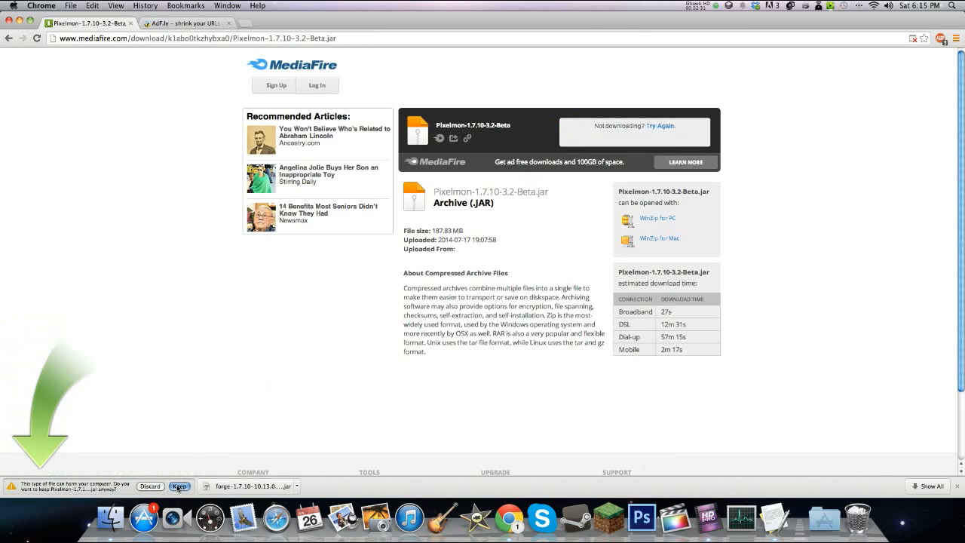
{"action": "left_click", "coordinate": [178, 486]}
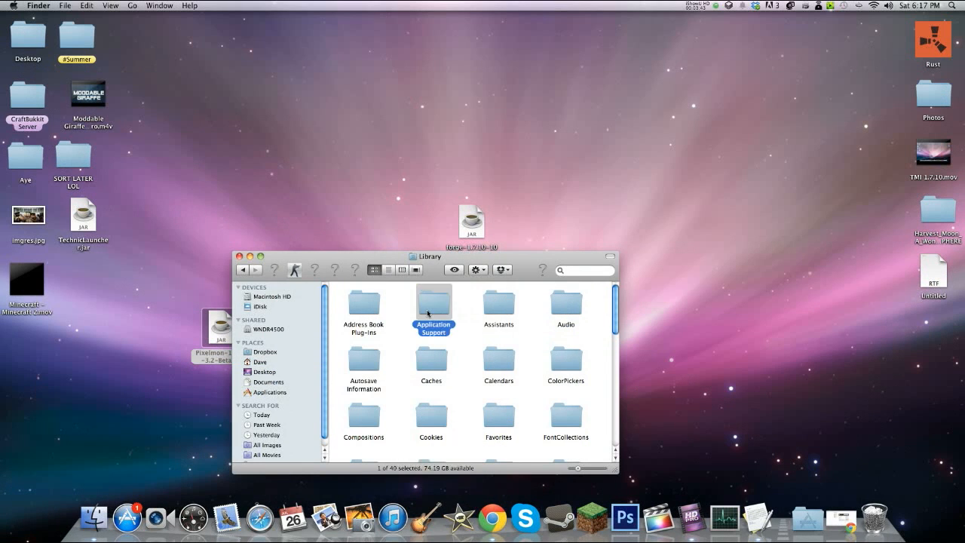
Step: Browse Application Support > minecraft > versions and check the Forge 1.7.10 version folder
{"action": "double_click", "coordinate": [431, 301]}
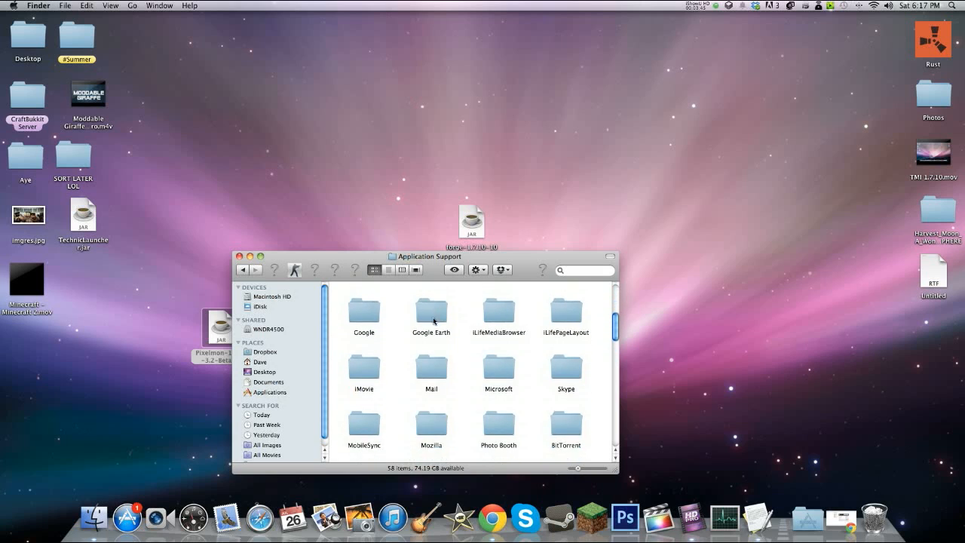
{"action": "scroll", "scroll_direction": "down", "scroll_amount": 3}
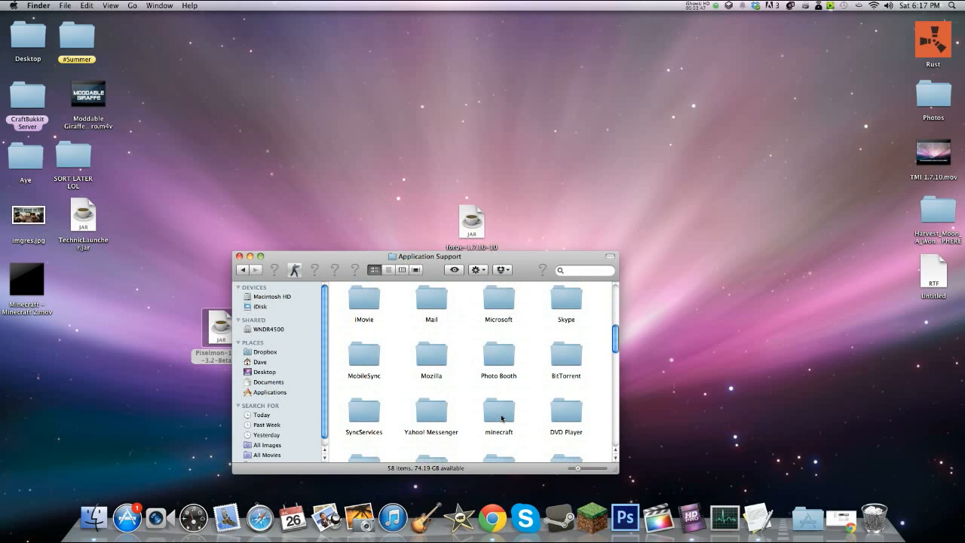
{"action": "double_click", "coordinate": [498, 412]}
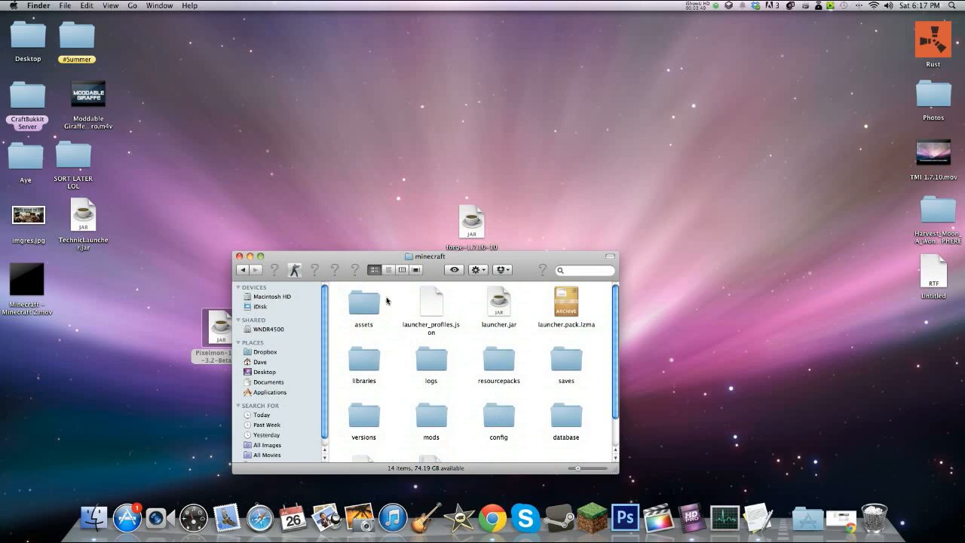
{"action": "scroll", "scroll_direction": "down", "scroll_amount": 3}
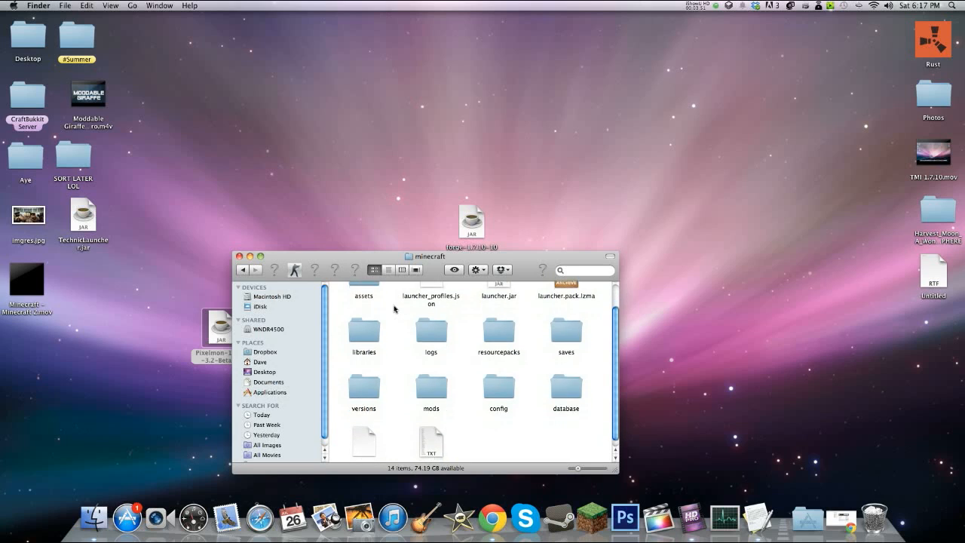
{"action": "double_click", "coordinate": [363, 386]}
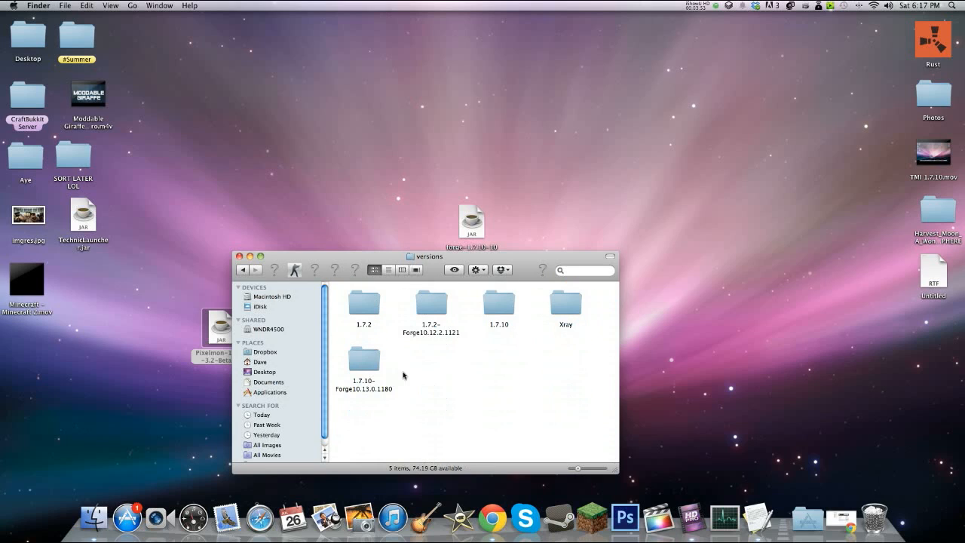
{"action": "mouse_move", "coordinate": [363, 357]}
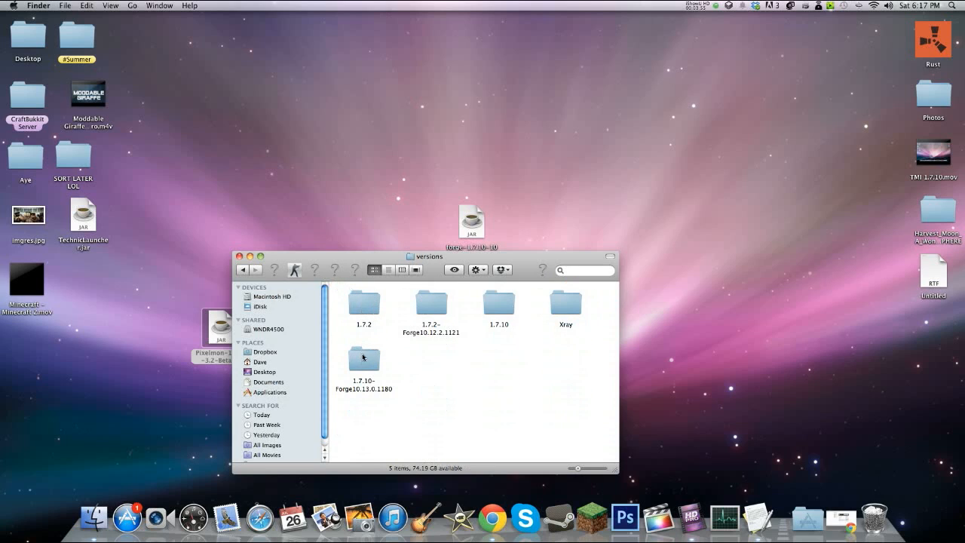
{"action": "mouse_move", "coordinate": [373, 360]}
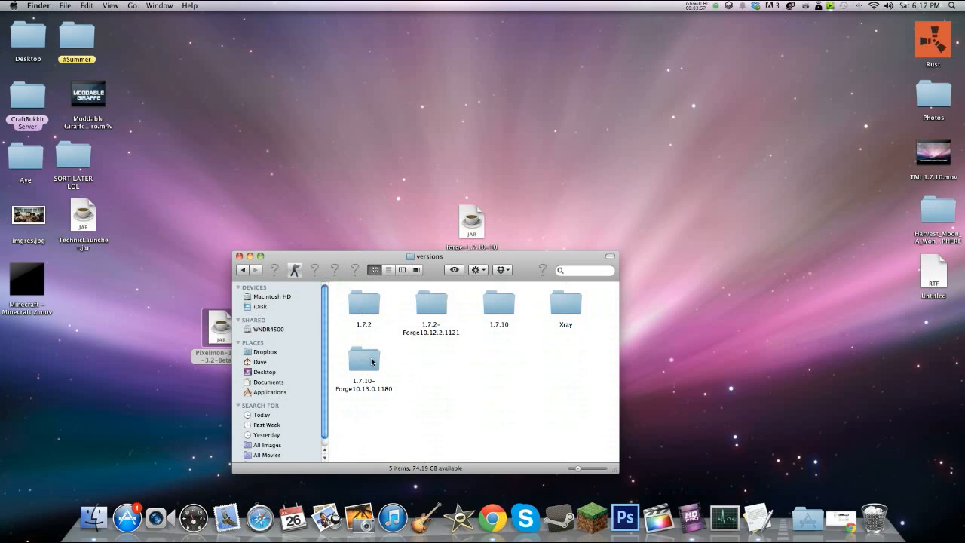
{"action": "double_click", "coordinate": [363, 358]}
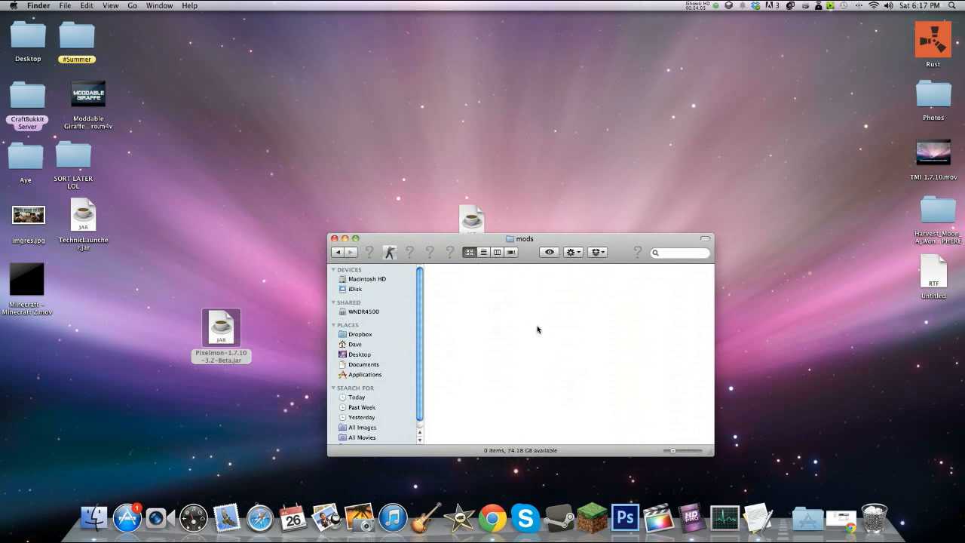
{"action": "mouse_move", "coordinate": [505, 302]}
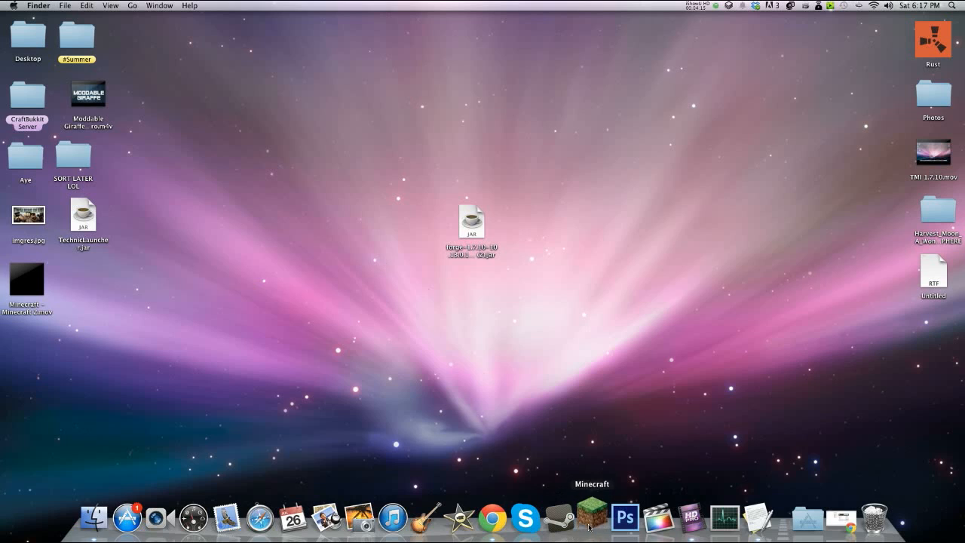
Step: Reopen Minecraft Launcher with the Forge profile ready to play
{"action": "left_click", "coordinate": [590, 518]}
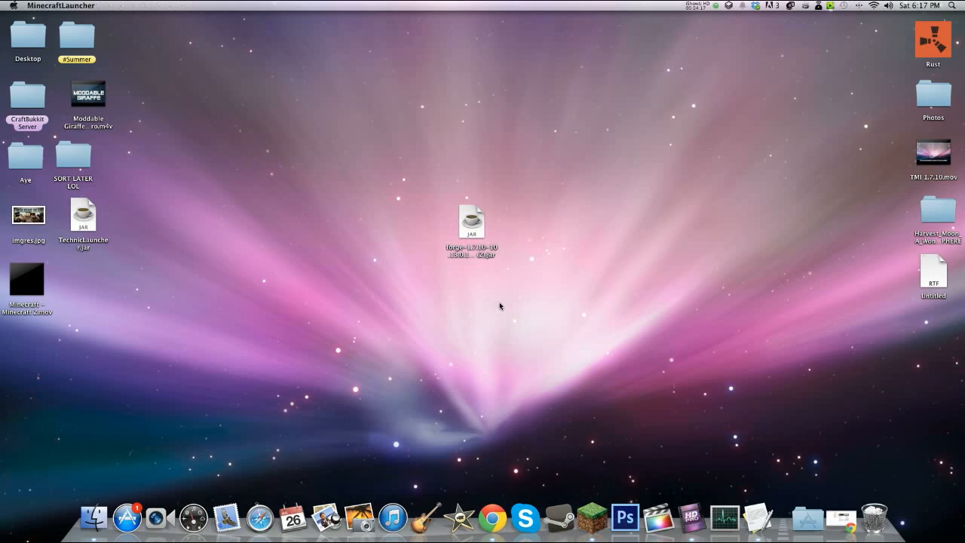
{"action": "double_click", "coordinate": [470, 221]}
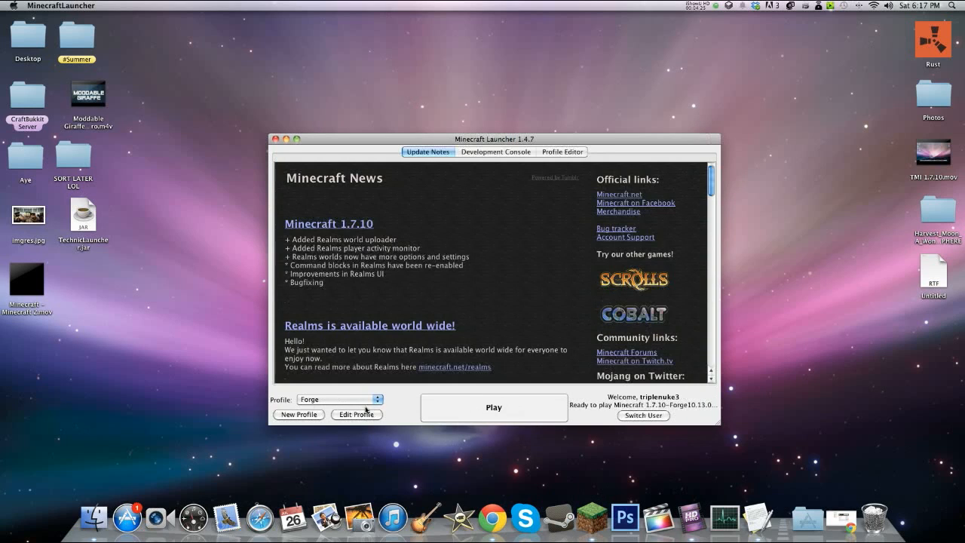
{"action": "mouse_move", "coordinate": [449, 417]}
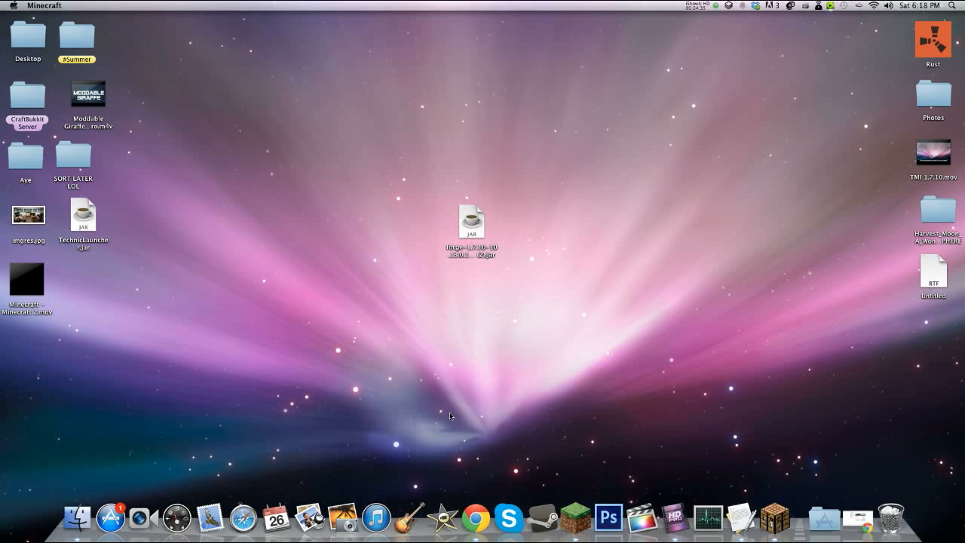
Step: Check the mod list for Pixelmon 3.2 among four loaded mods, then return to the title screen
{"action": "double_click", "coordinate": [472, 219]}
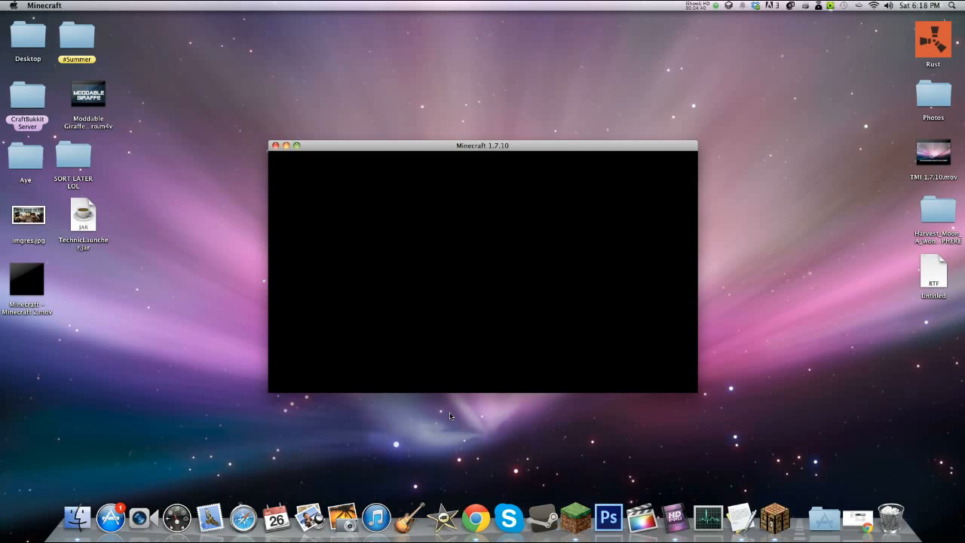
{"action": "mouse_move", "coordinate": [407, 404]}
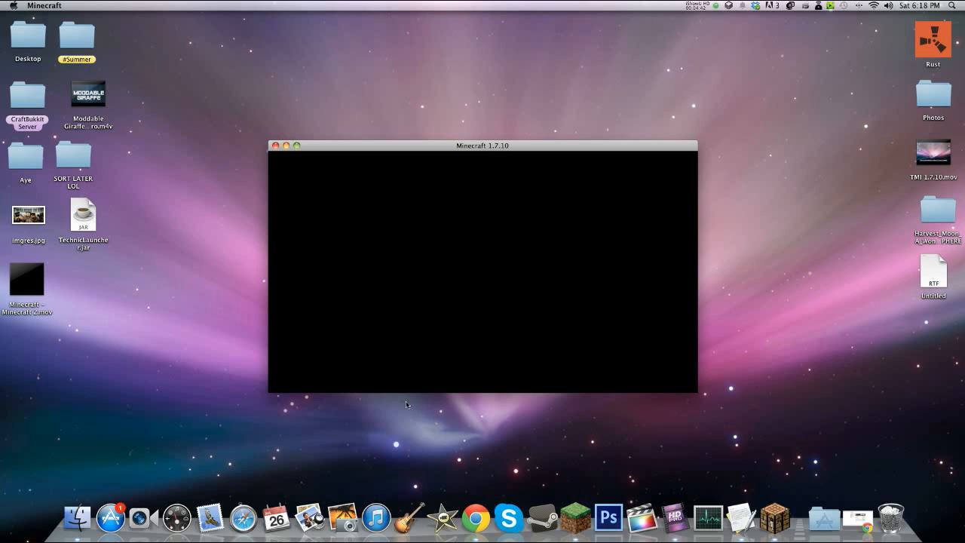
{"action": "mouse_move", "coordinate": [227, 350]}
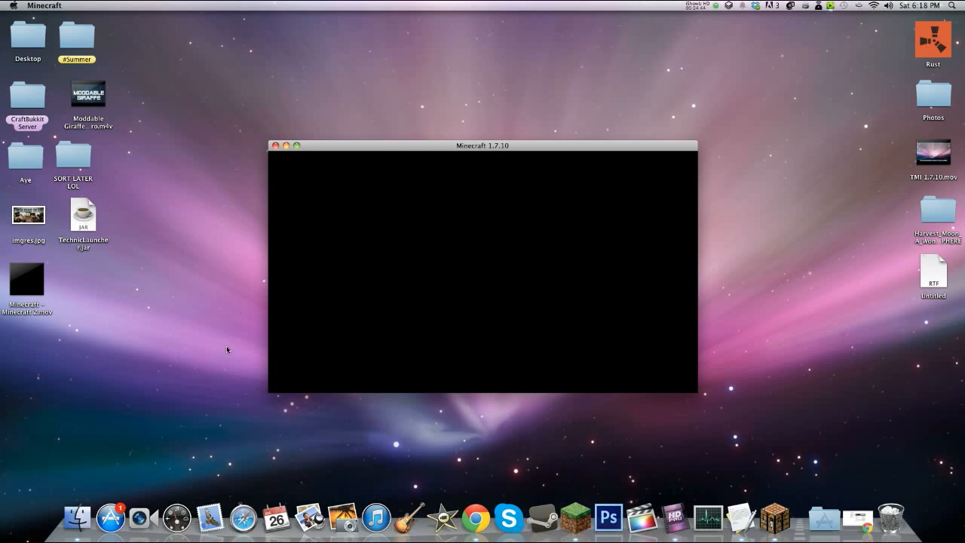
{"action": "mouse_move", "coordinate": [357, 381]}
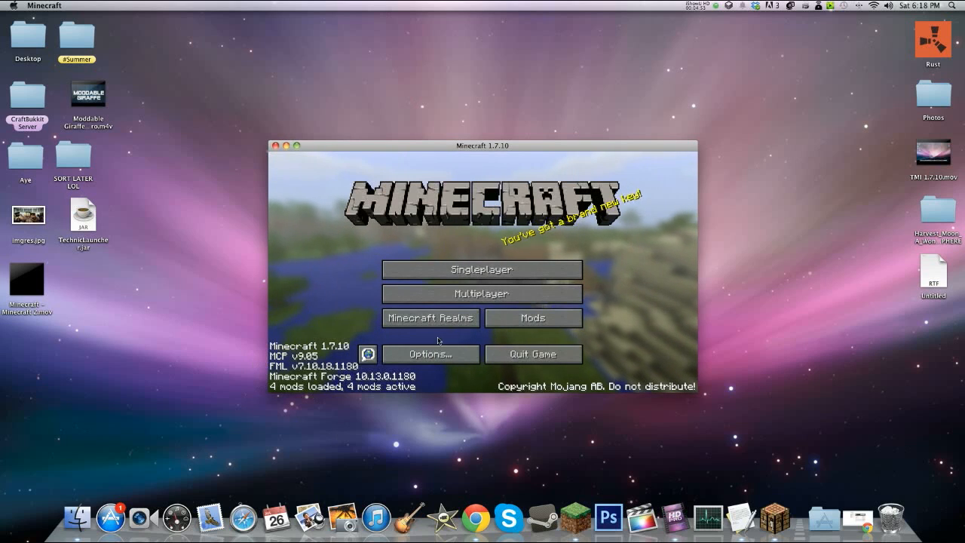
{"action": "left_click", "coordinate": [532, 318]}
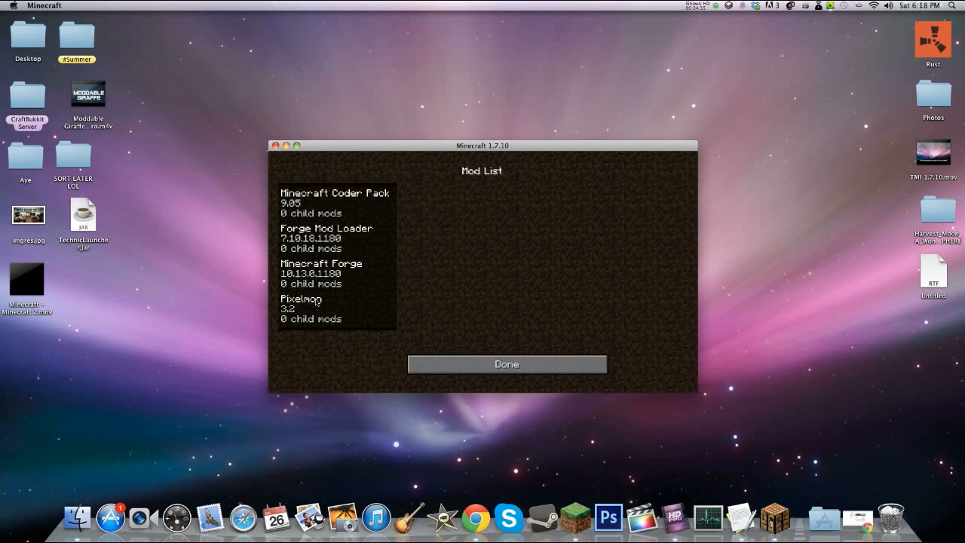
{"action": "left_click", "coordinate": [507, 364]}
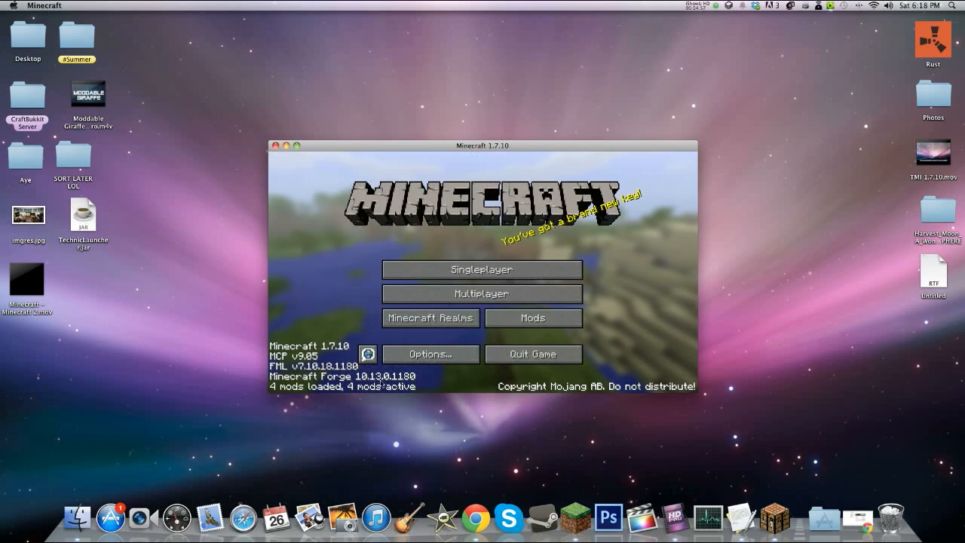
Step: Create a new singleplayer world named 'PixelMon'
{"action": "left_click", "coordinate": [480, 269]}
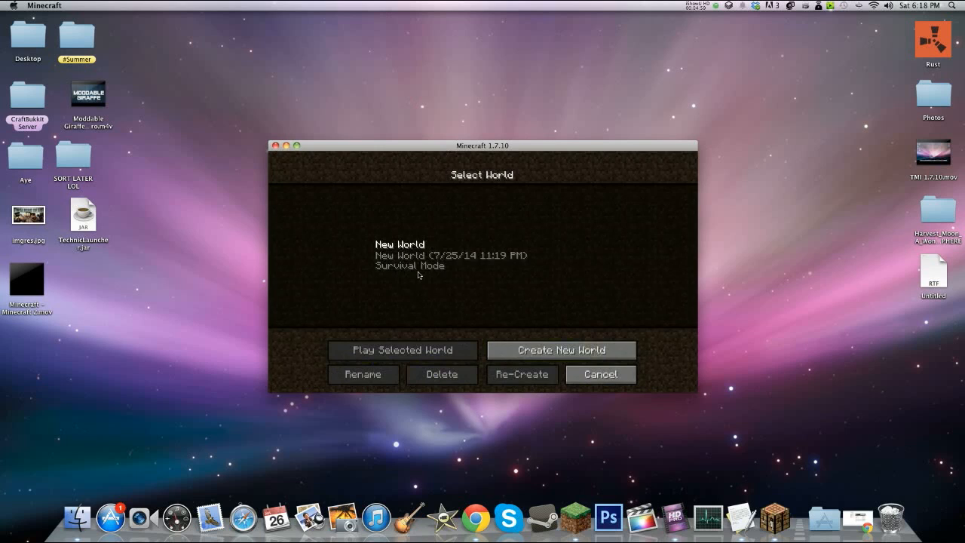
{"action": "left_click", "coordinate": [561, 350]}
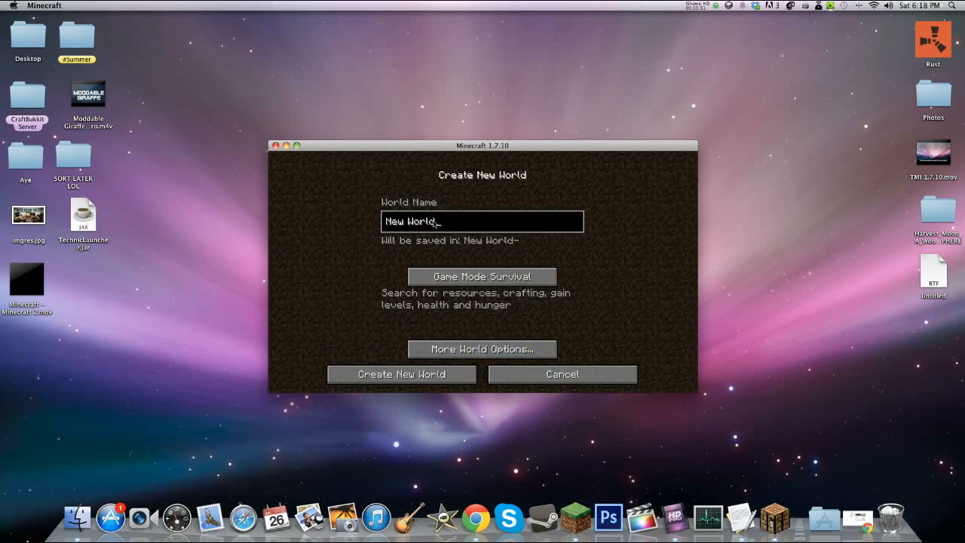
{"action": "type", "text": "P"}
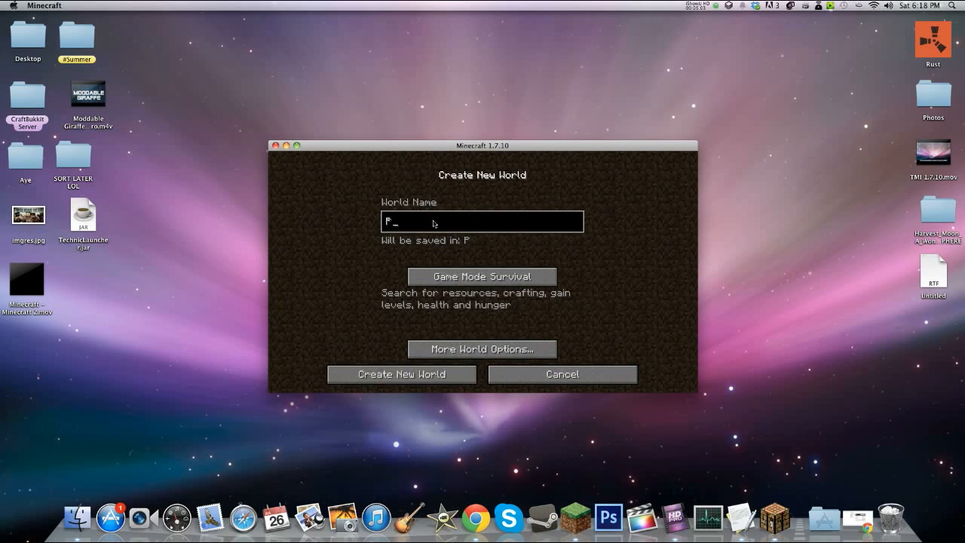
{"action": "type", "text": "ixelMon"}
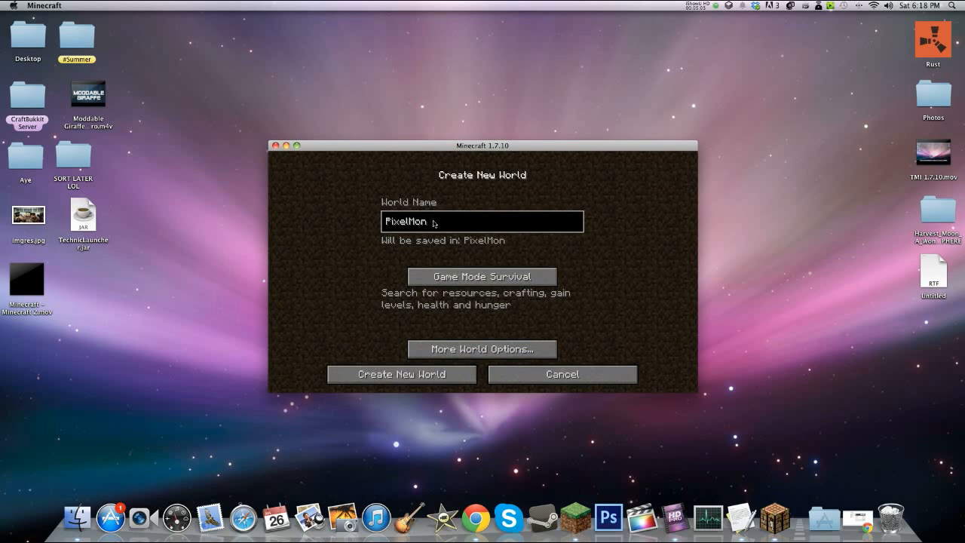
{"action": "left_click", "coordinate": [400, 374]}
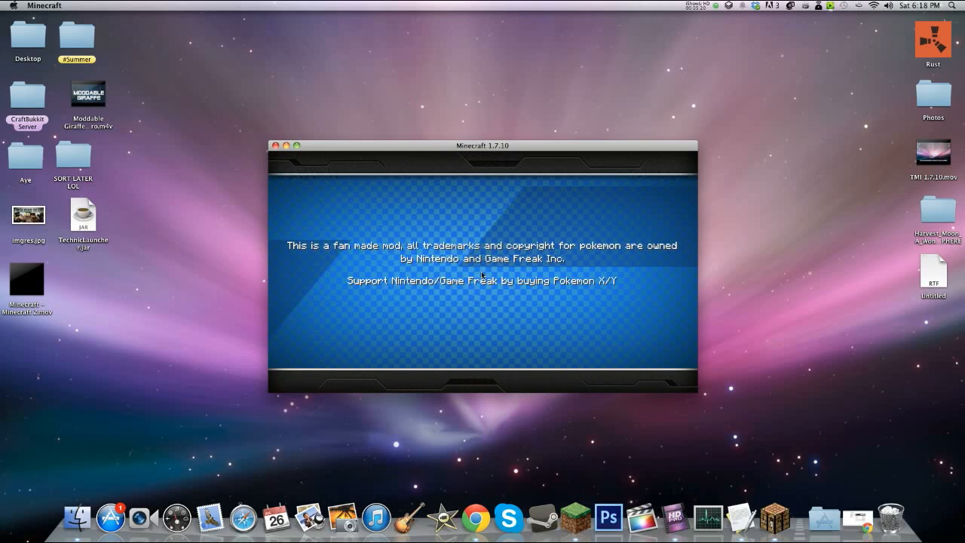
{"action": "mouse_move", "coordinate": [305, 125]}
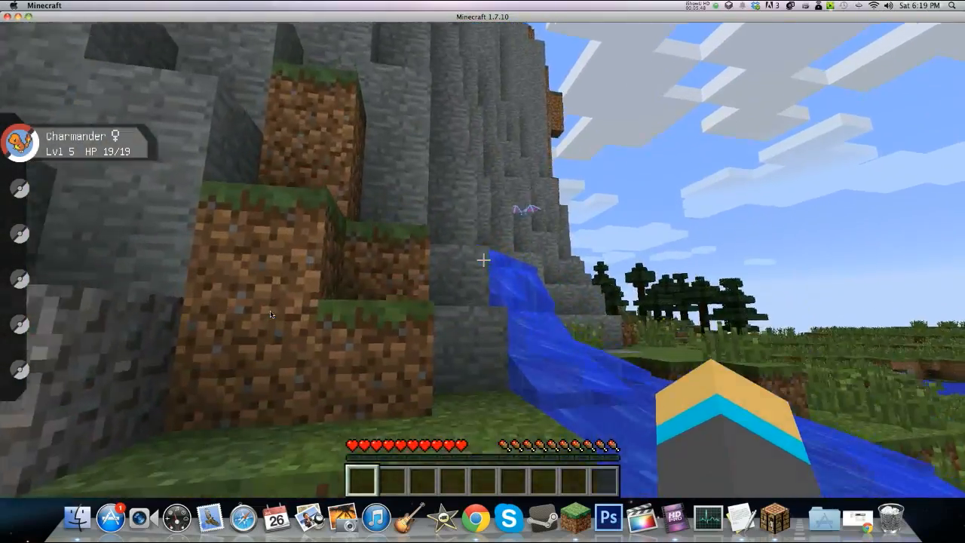
{"action": "mouse_move", "coordinate": [482, 260]}
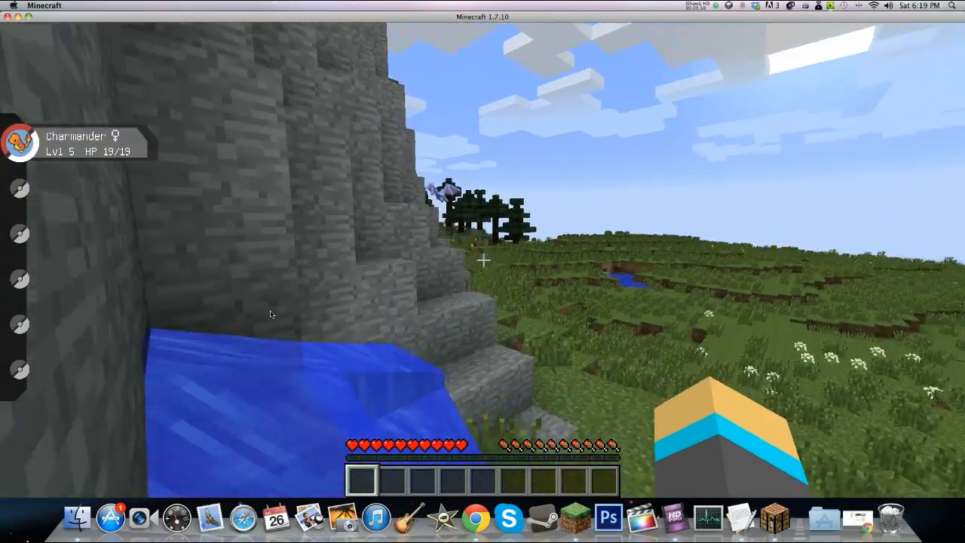